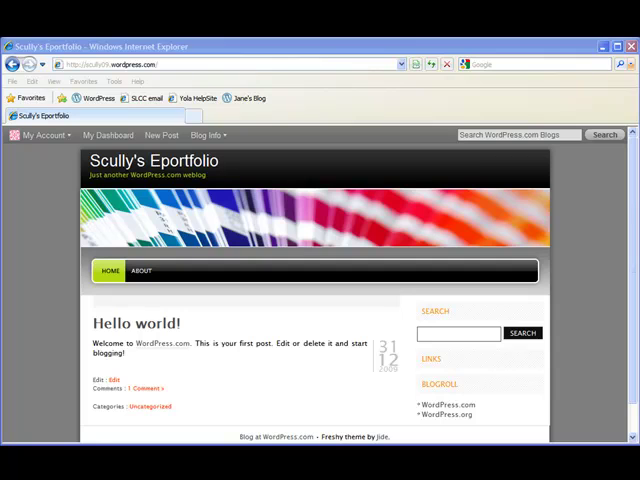
mouse_move(532, 420)
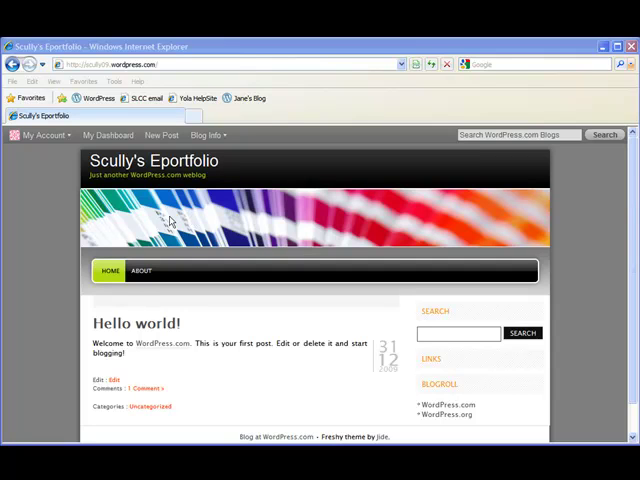
mouse_move(248, 236)
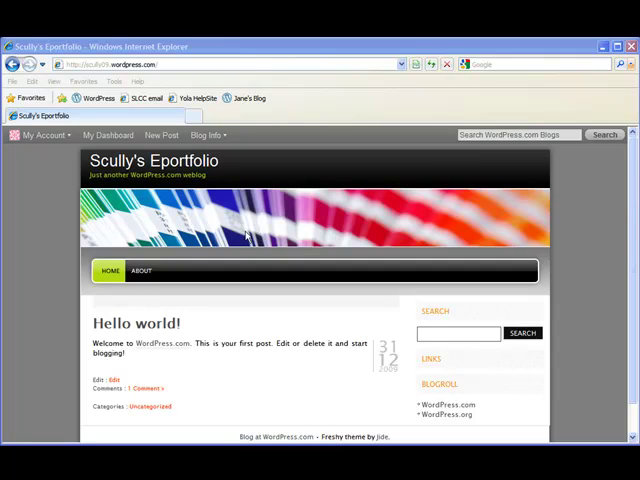
mouse_move(206, 212)
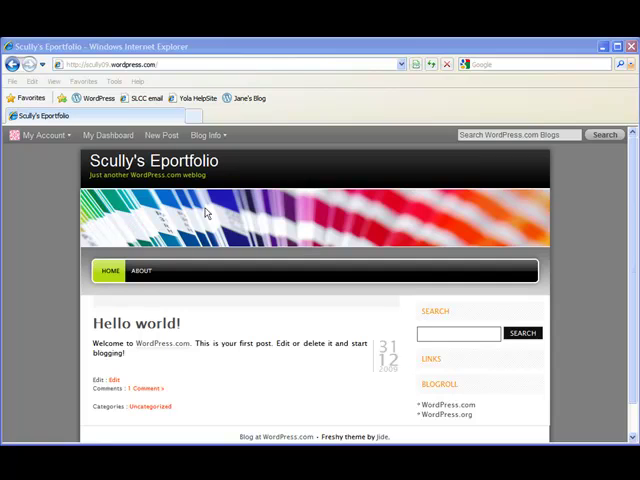
mouse_move(268, 218)
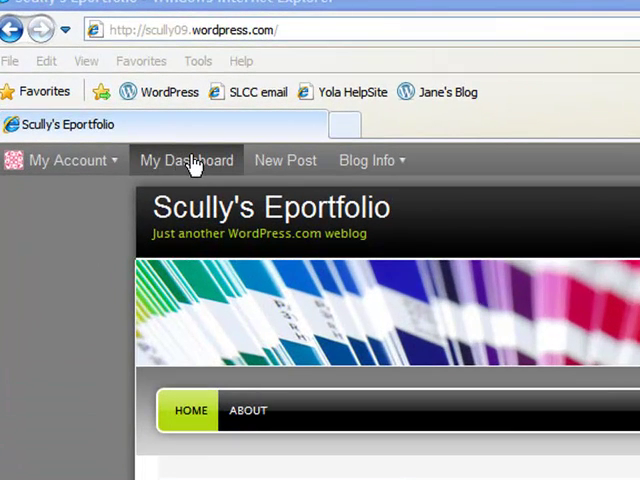
Go to the dashboard and reach Appearance > Manage Themes, where Freshy is the current theme
left_click(186, 160)
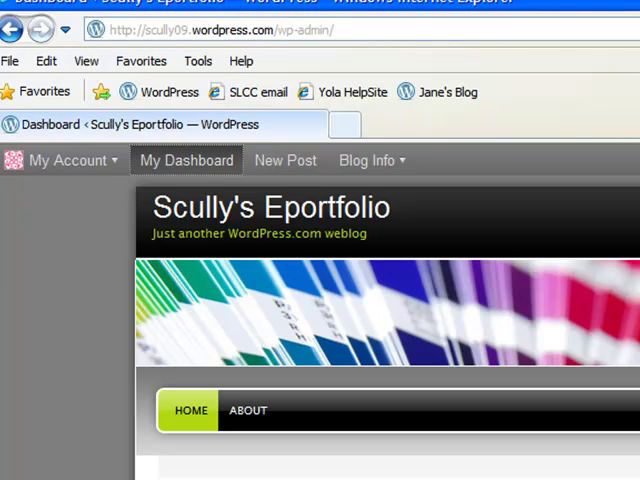
left_click(186, 160)
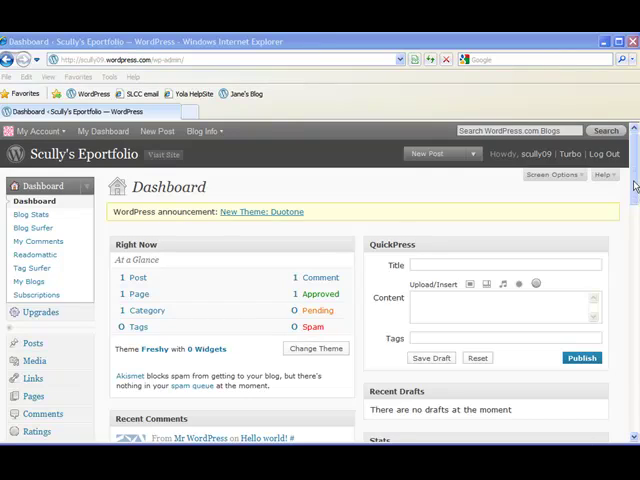
scroll("down", 3)
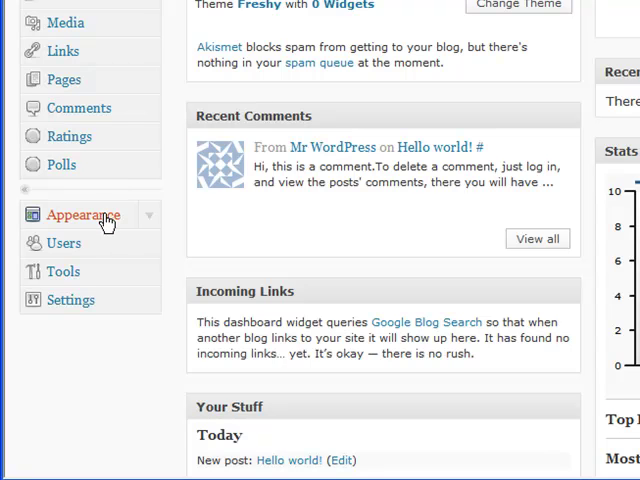
left_click(84, 214)
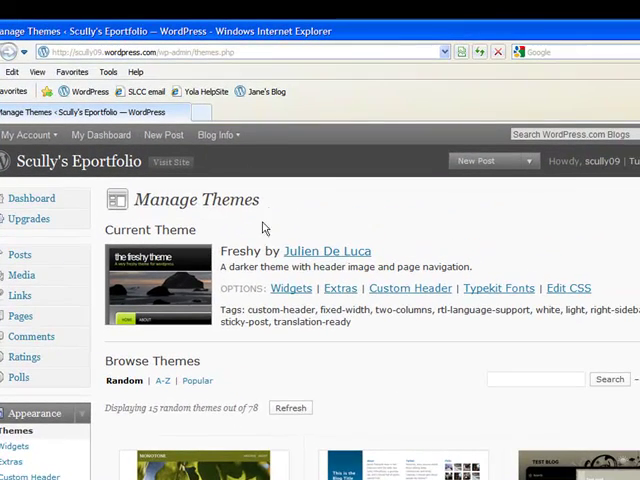
mouse_move(408, 288)
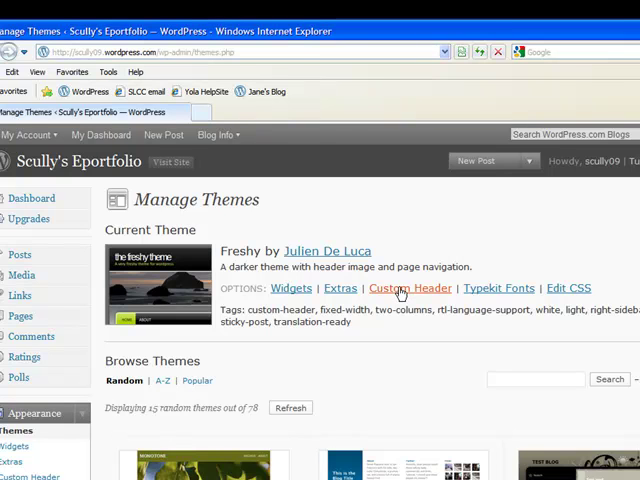
In Custom Header, choose the WhiteSandsSunset photo from the computer as the header file
left_click(408, 288)
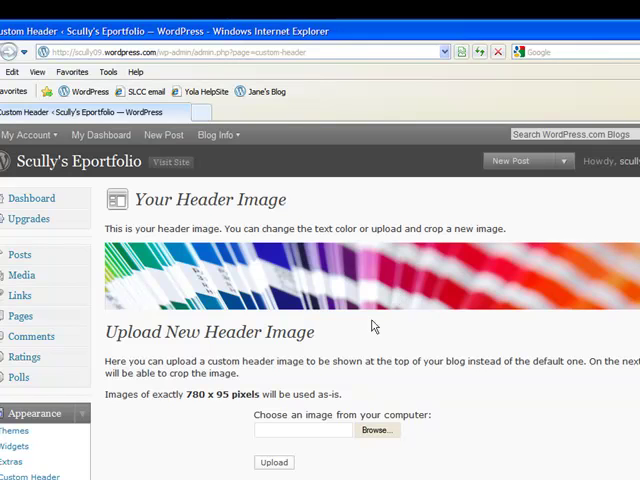
mouse_move(350, 398)
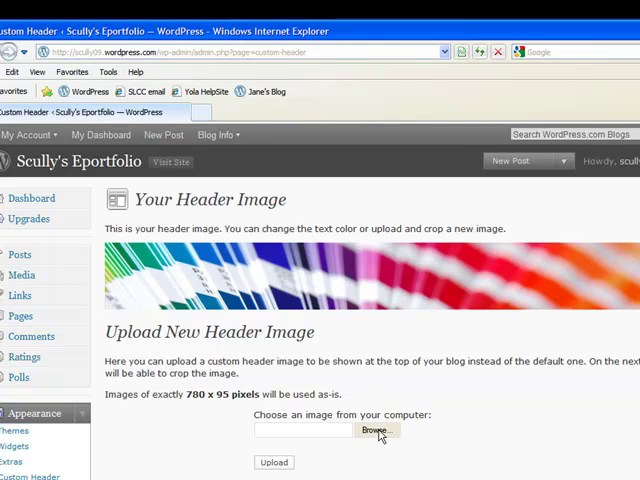
left_click(376, 430)
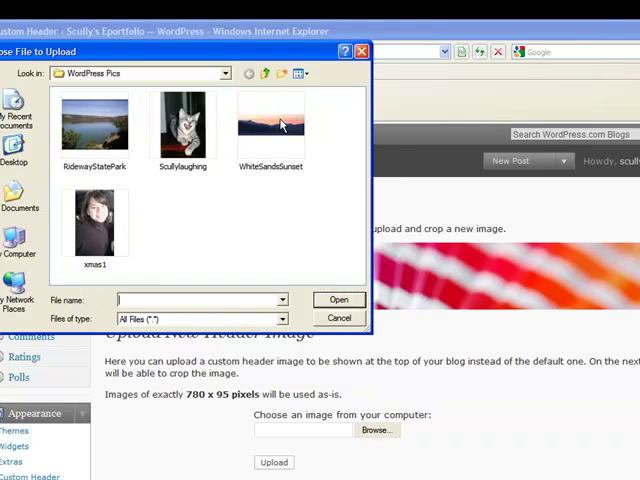
left_click(272, 122)
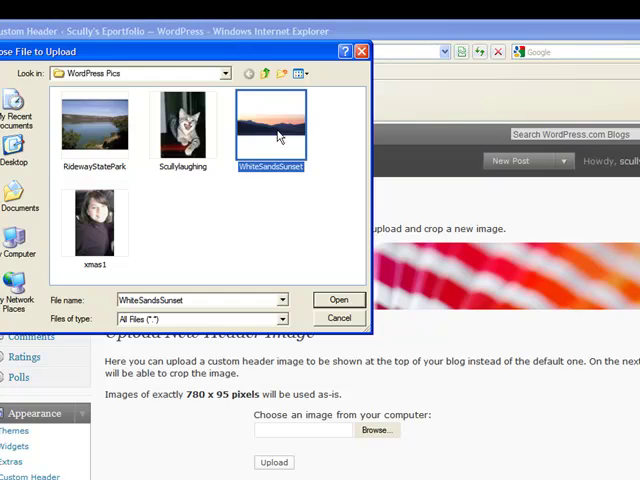
left_click(340, 300)
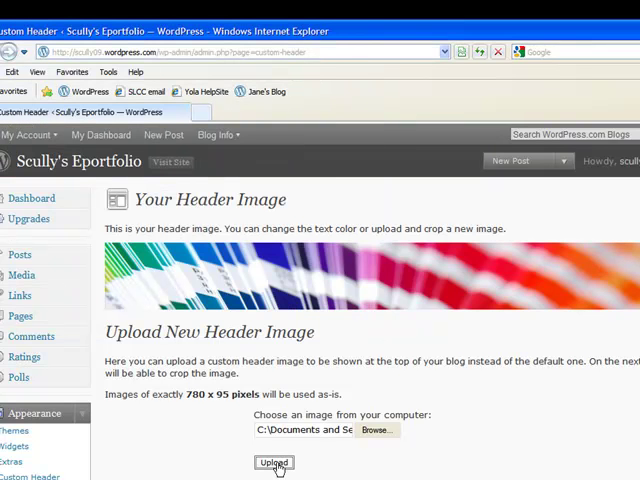
Upload the sunset photo, frame the mountain ridge in the crop box, and save the cropped header
left_click(272, 462)
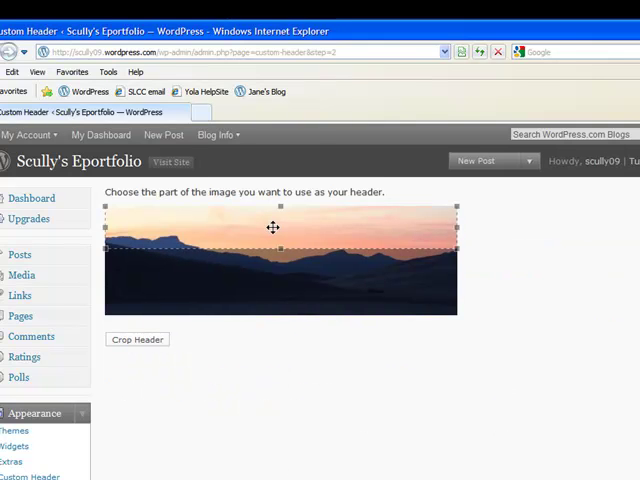
left_click_drag(274, 228, 262, 256)
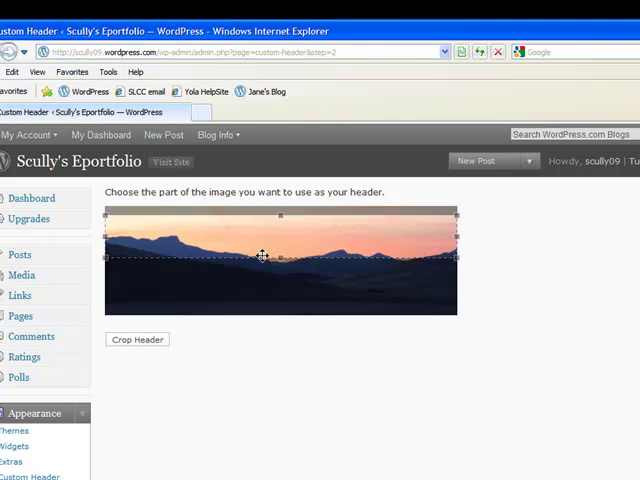
left_click_drag(260, 256, 244, 280)
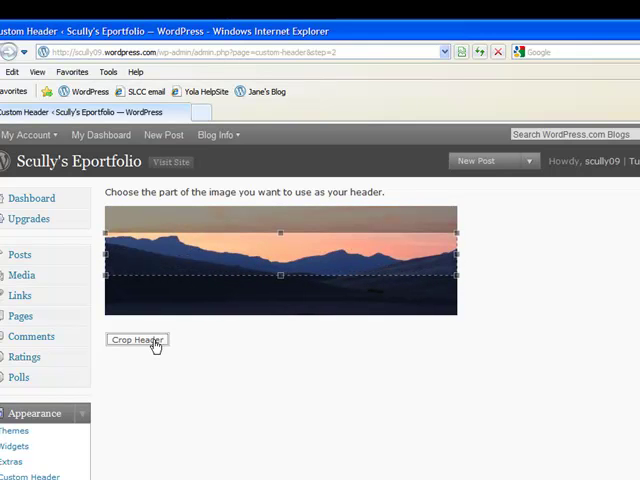
left_click(136, 340)
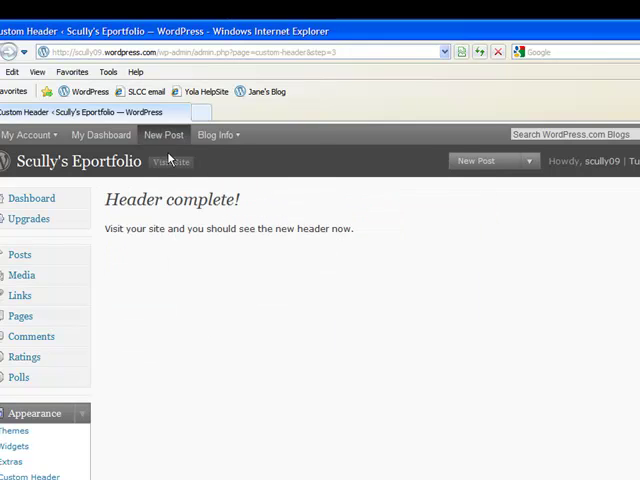
mouse_move(172, 160)
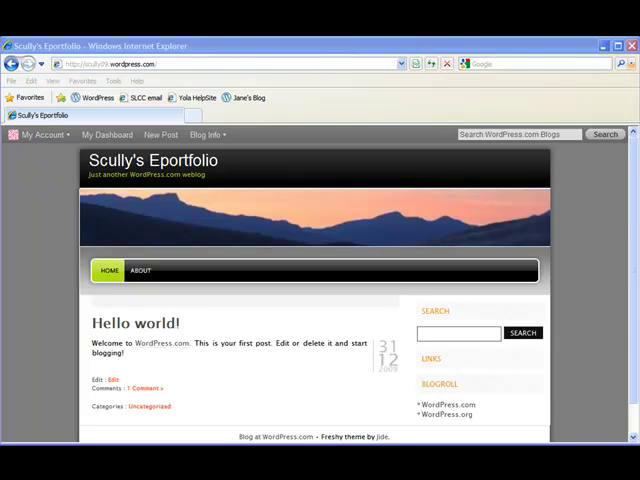
mouse_move(356, 266)
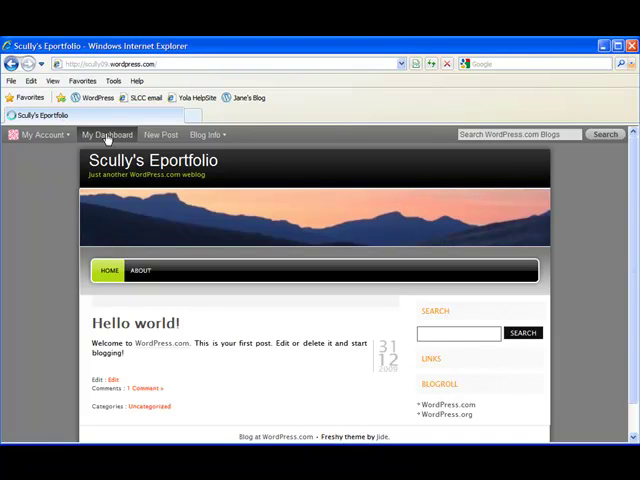
Return to the site's dashboard from the admin bar
left_click(108, 134)
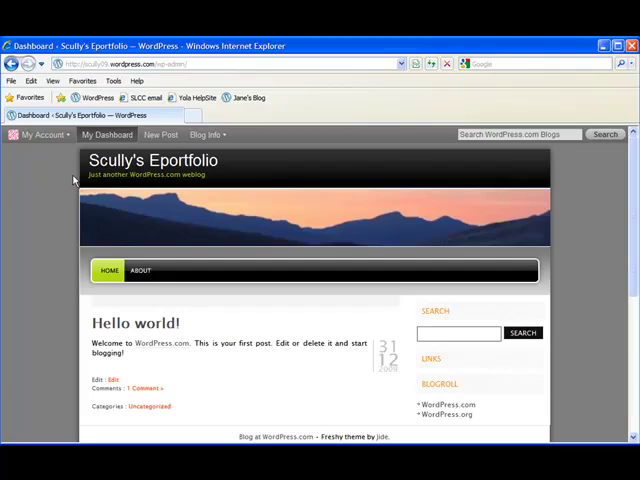
left_click(108, 134)
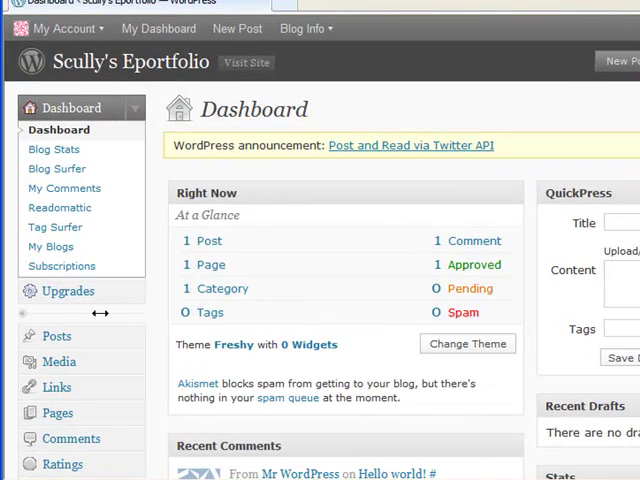
mouse_move(56, 412)
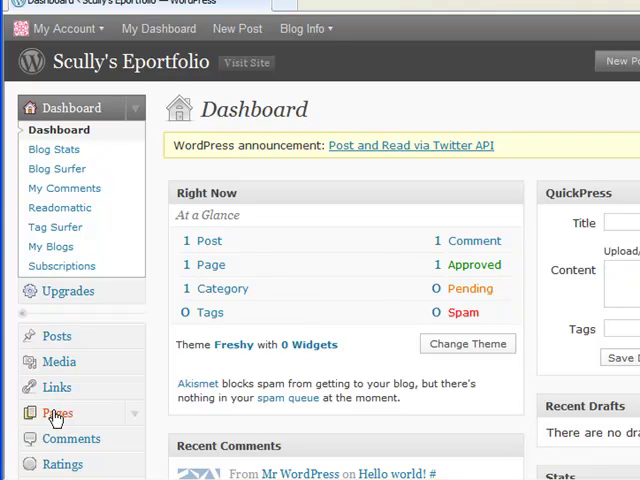
mouse_move(56, 418)
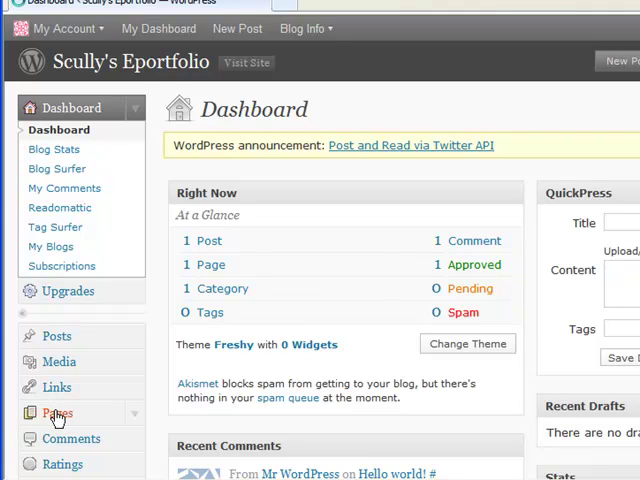
Go to the site's Pages list
left_click(56, 412)
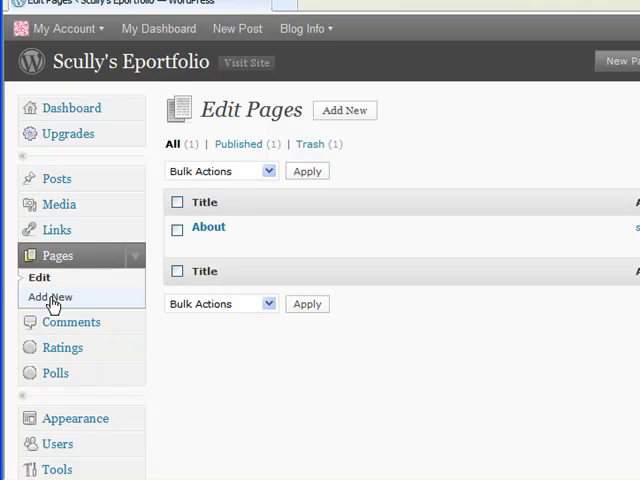
mouse_move(236, 28)
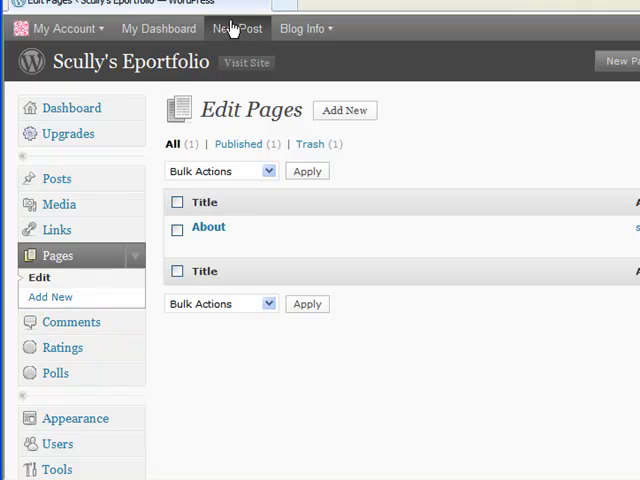
mouse_move(272, 216)
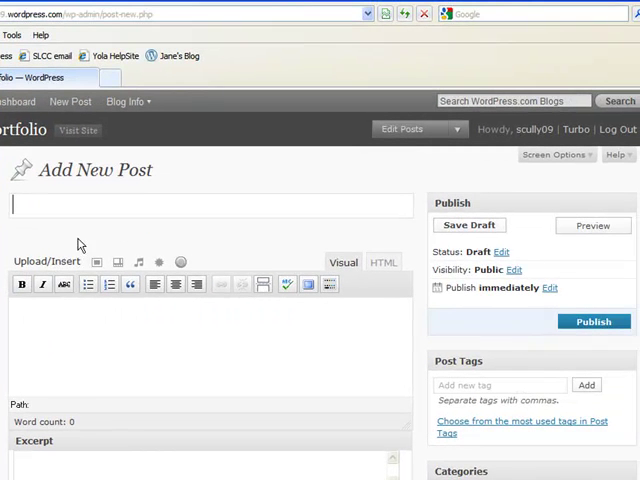
mouse_move(80, 244)
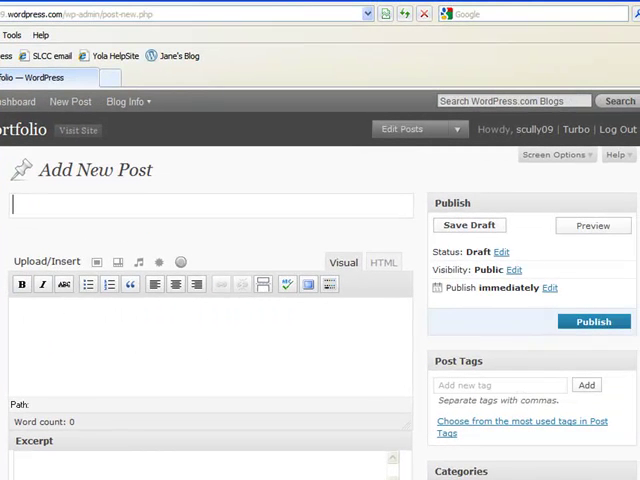
mouse_move(592, 324)
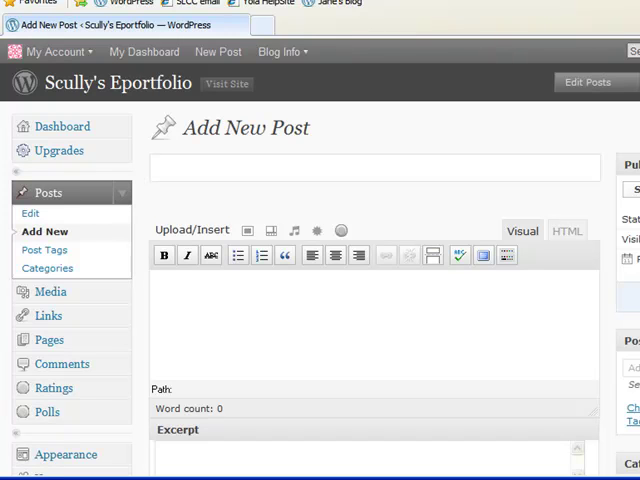
From the Pages list, start a blank Add New Page editor
left_click(160, 168)
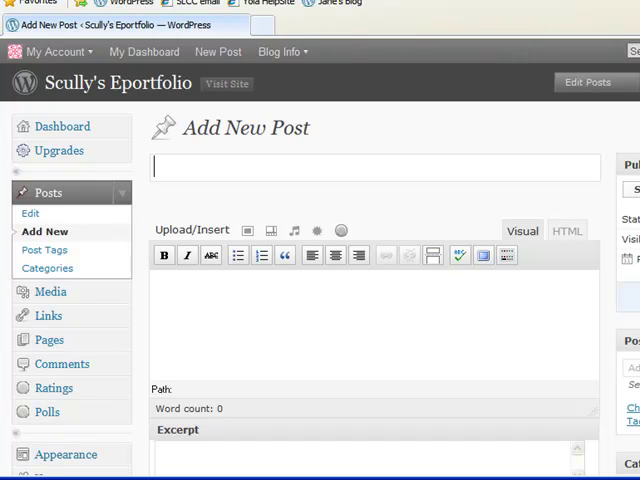
mouse_move(492, 386)
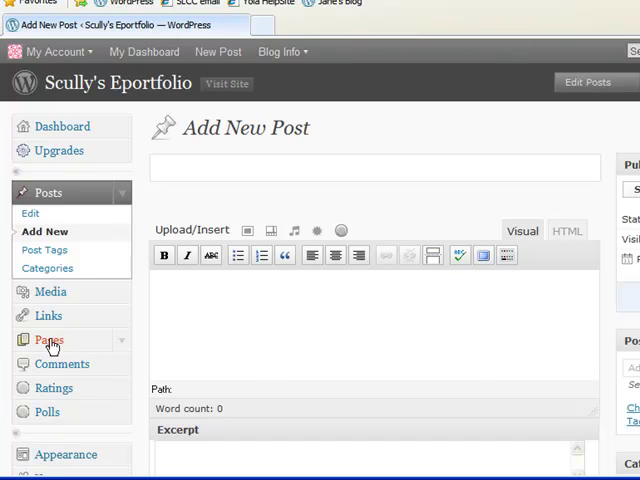
left_click(48, 340)
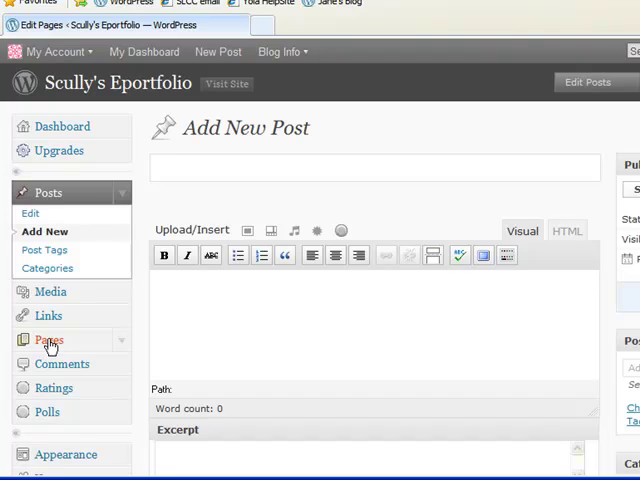
left_click(48, 340)
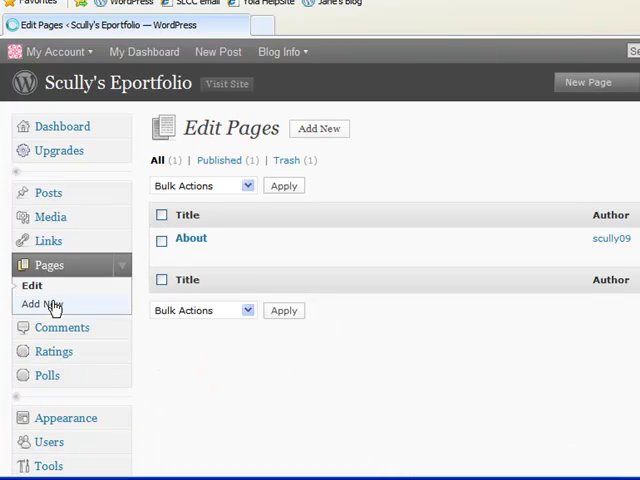
left_click(46, 304)
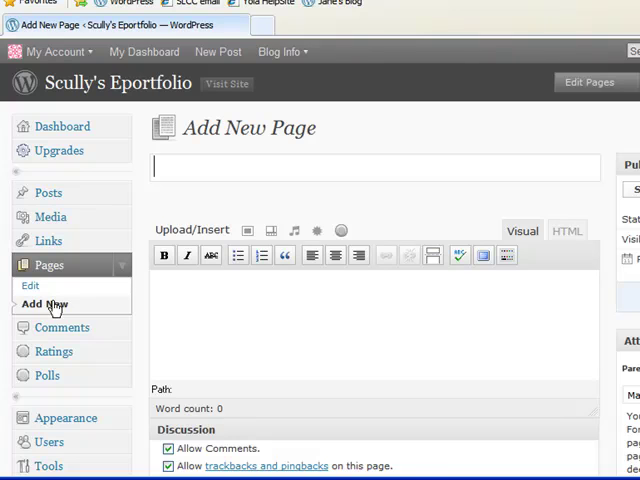
Title the new page 'Welcome', correcting a typo, and publish it
type("W")
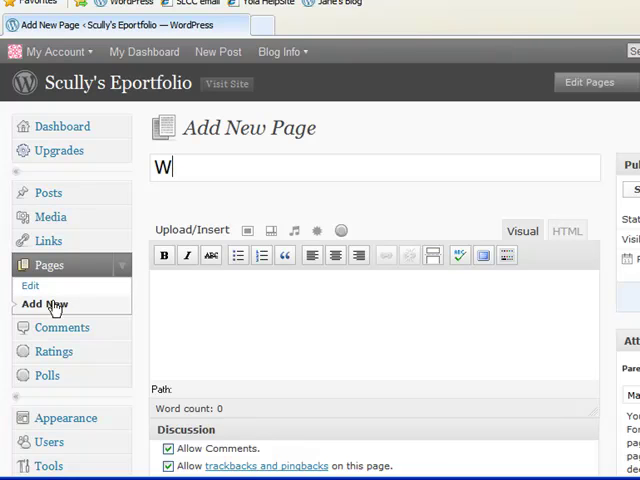
type("Elcome")
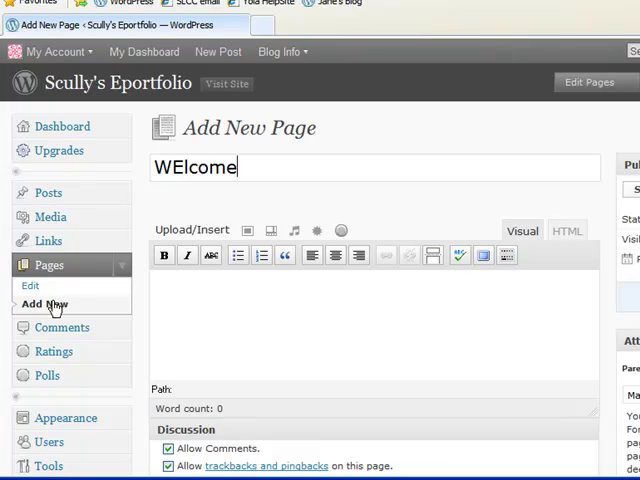
key("BackSpace")
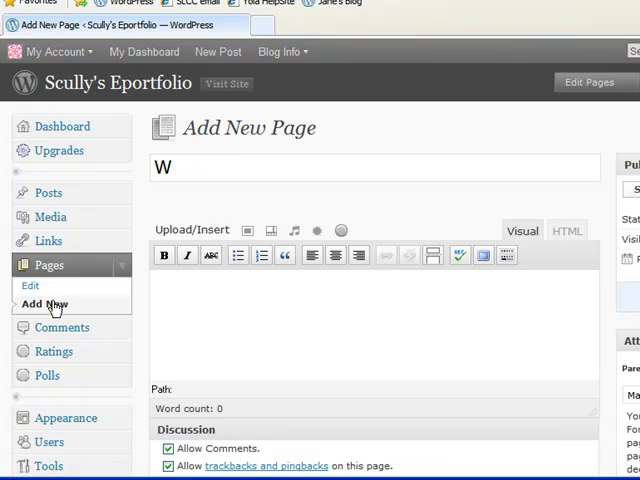
type("elcome")
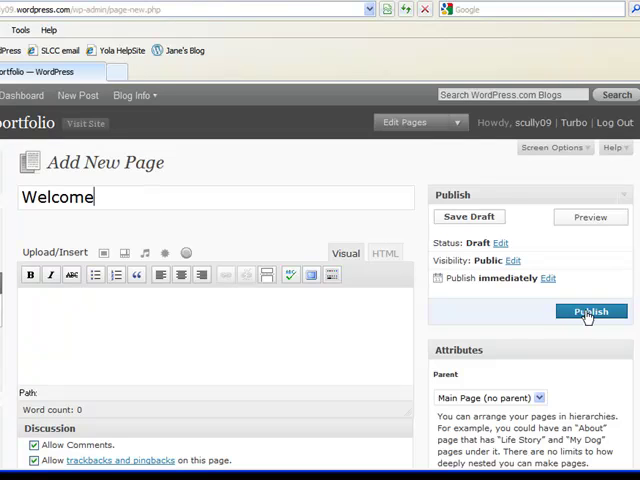
left_click(590, 312)
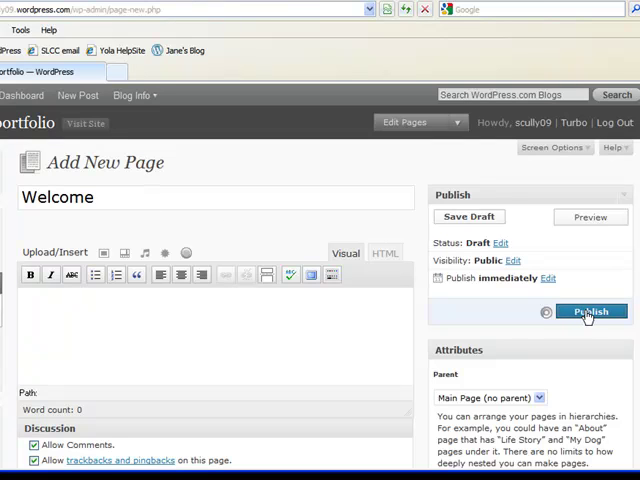
left_click(590, 312)
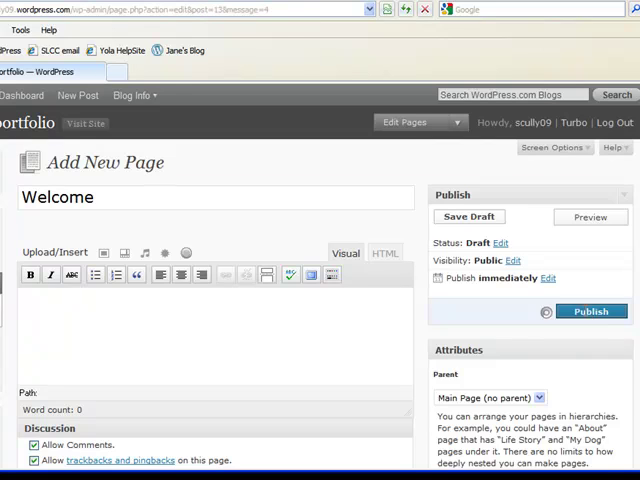
left_click(592, 312)
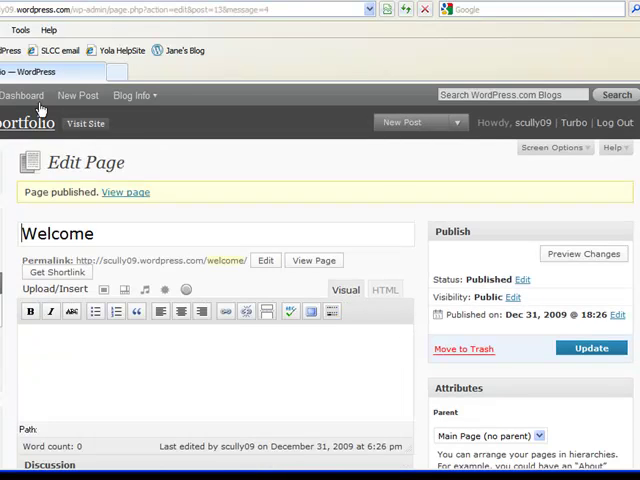
mouse_move(86, 122)
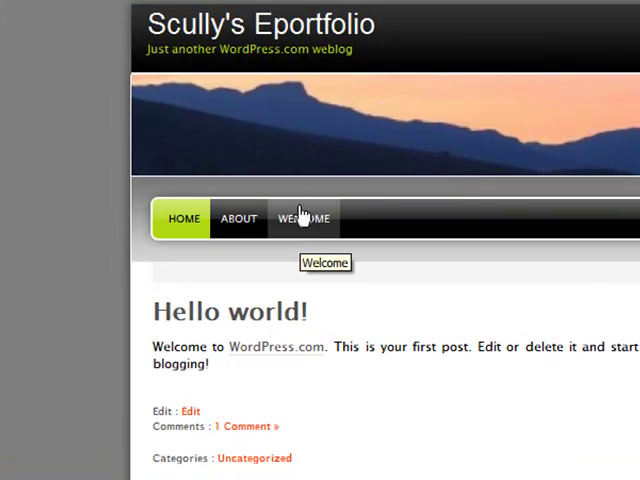
mouse_move(308, 224)
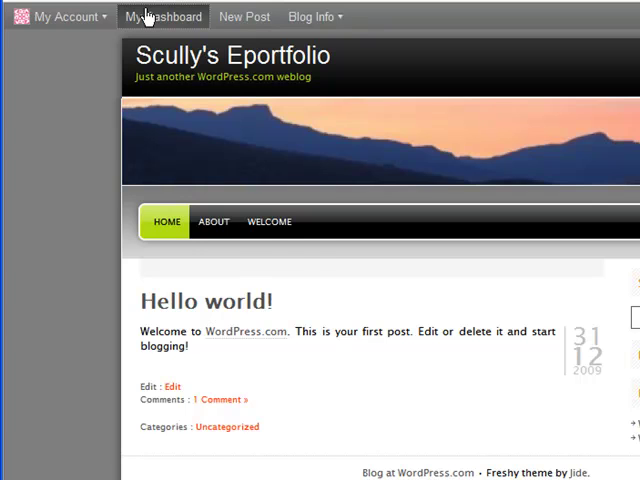
Return to the dashboard and start a new page from the Pages menu
left_click(162, 16)
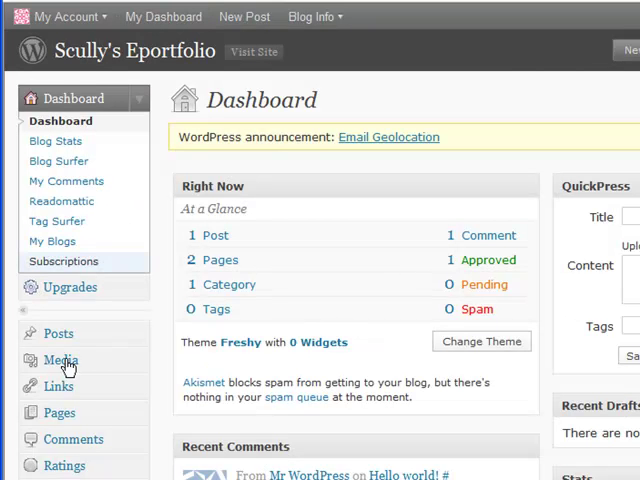
mouse_move(60, 412)
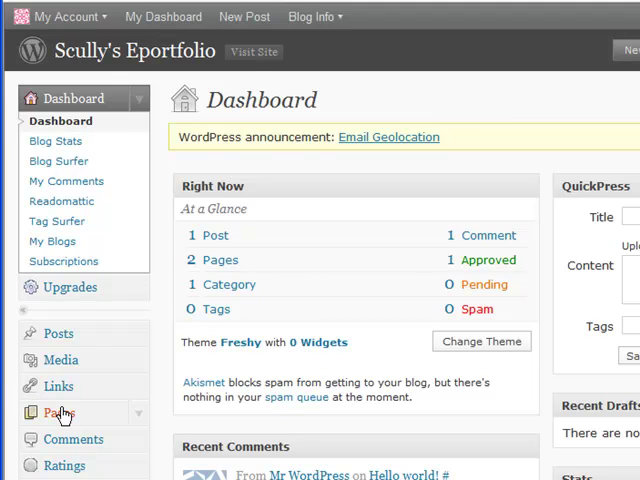
left_click(58, 412)
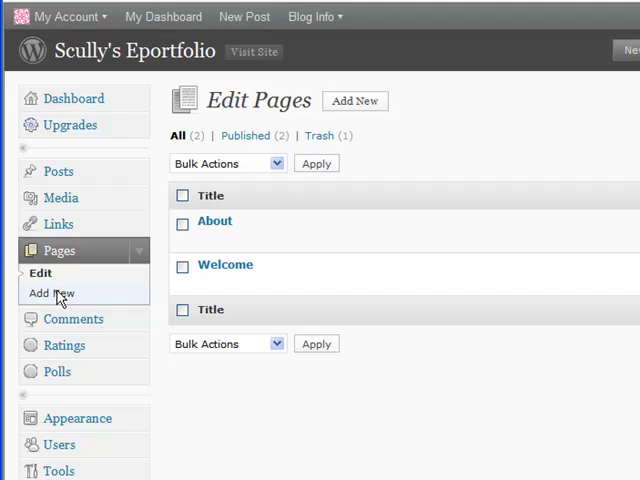
left_click(52, 292)
type("M")
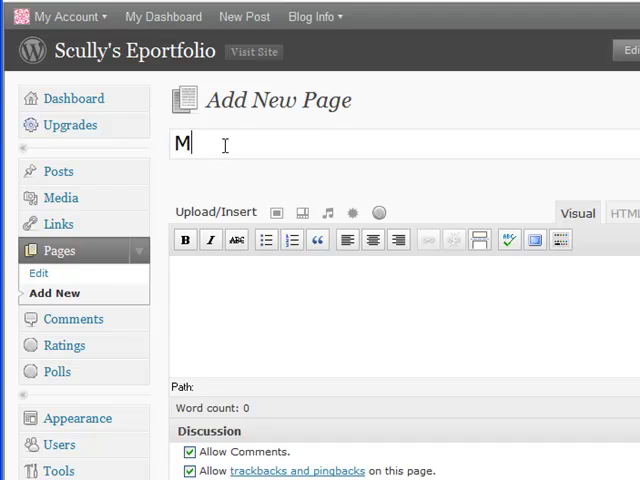
Title the page 'My Goals' and publish it
type("y G")
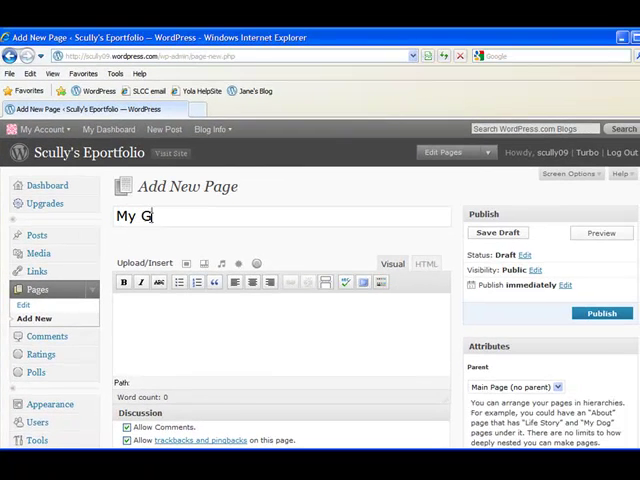
type("oals")
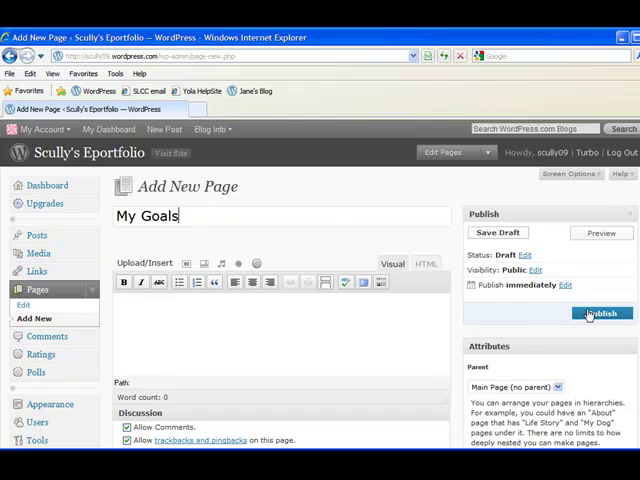
left_click(600, 312)
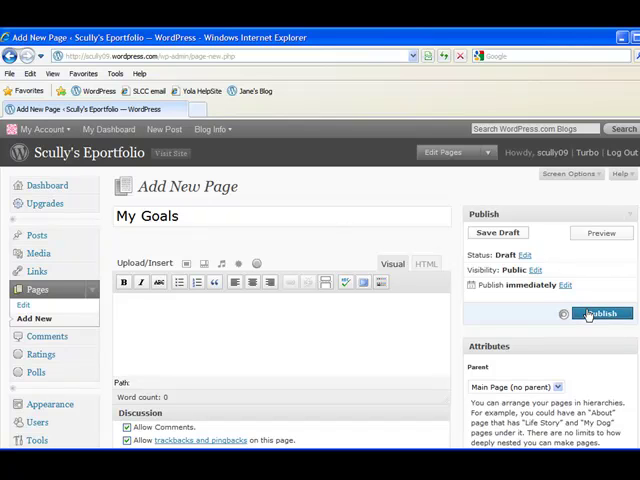
left_click(600, 312)
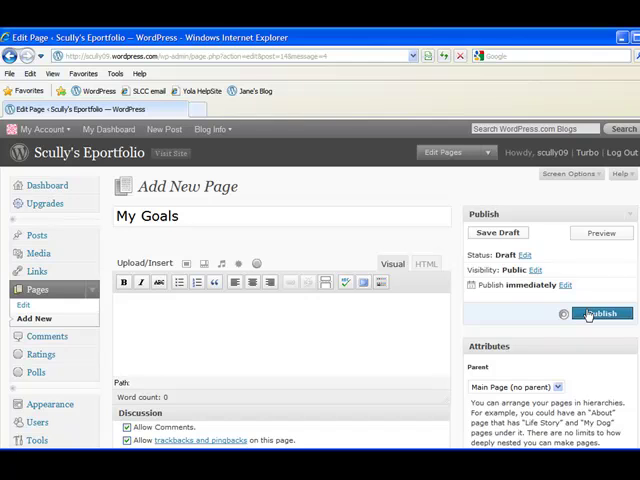
left_click(602, 312)
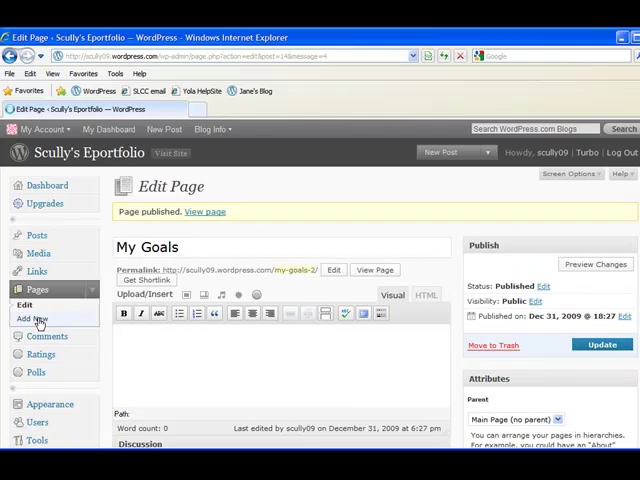
Create a new page titled 'General Education' and publish it
left_click(32, 318)
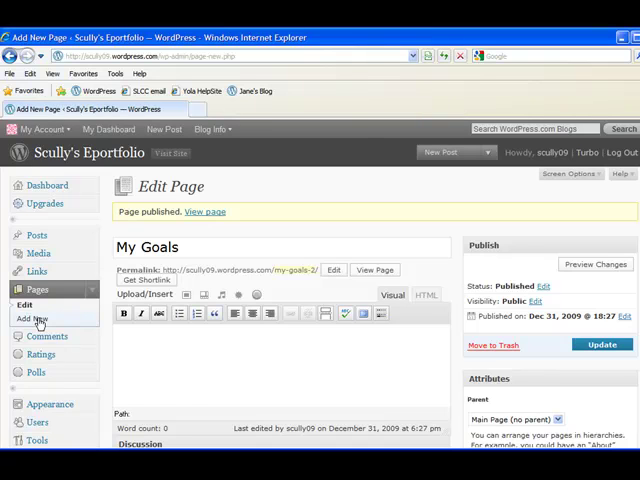
left_click(34, 318)
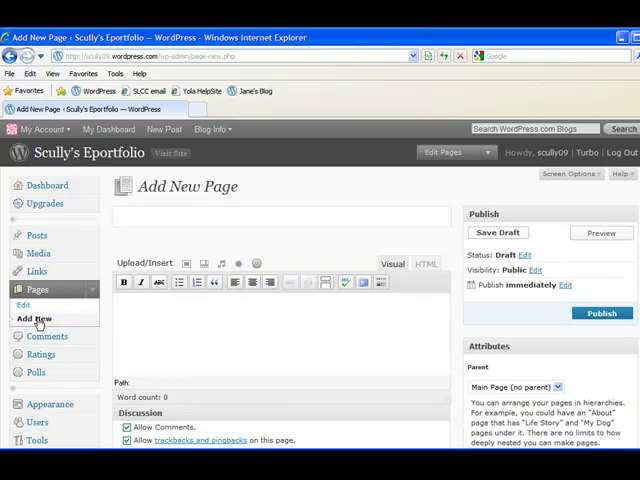
type("General")
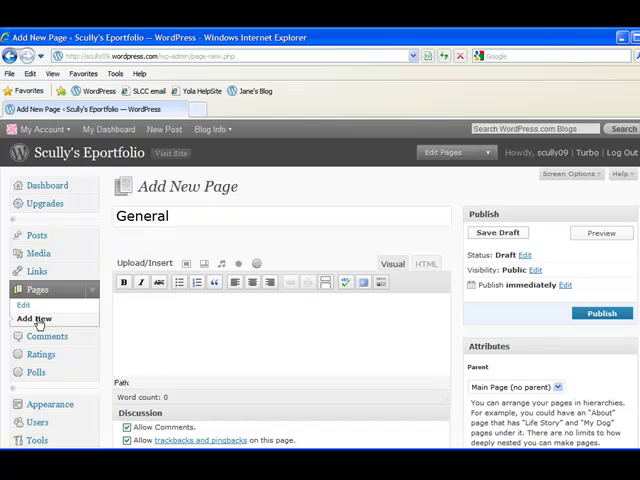
type("Education")
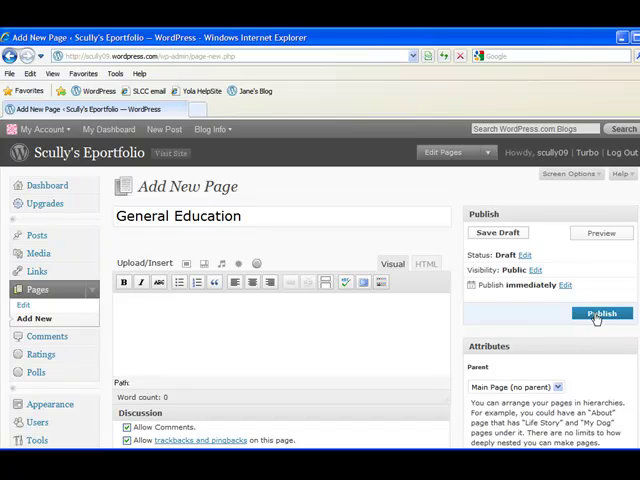
left_click(600, 312)
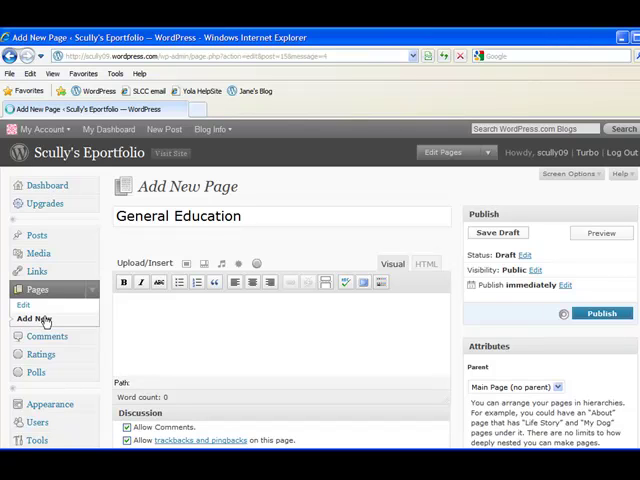
left_click(600, 312)
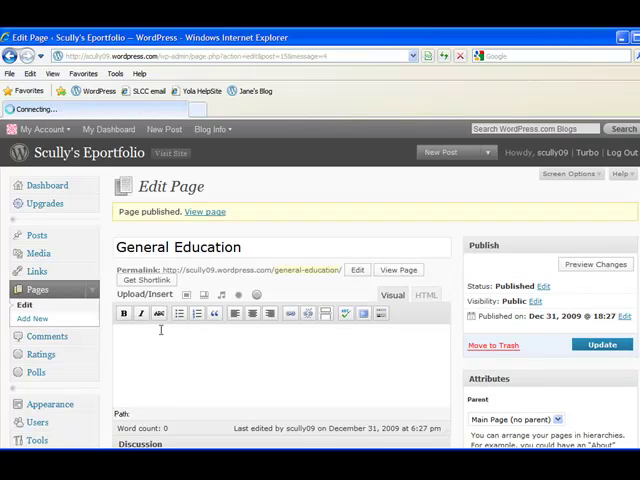
left_click(32, 318)
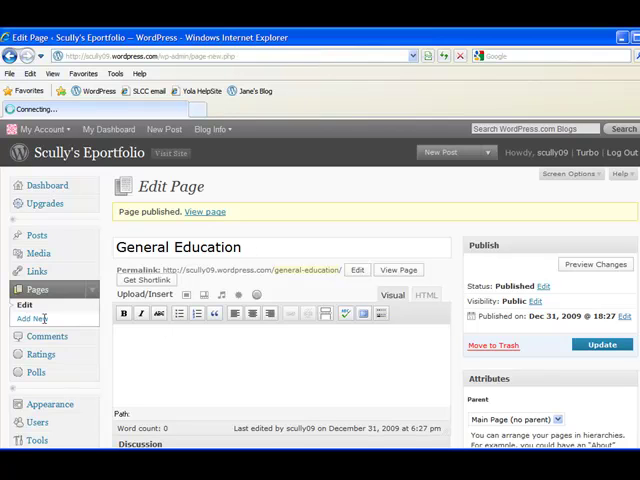
Title the new page 'Learning Outside the Classroom', fixing a mistyped word
left_click(32, 318)
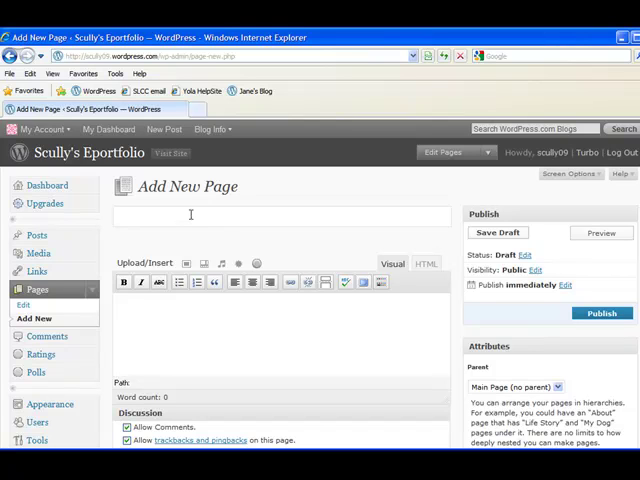
type("Learning")
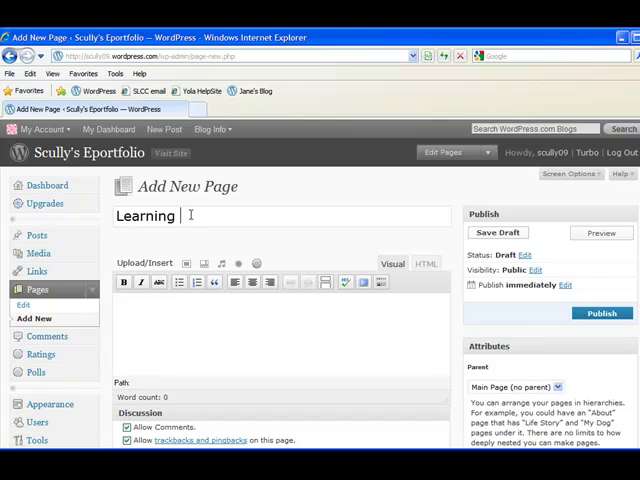
type("OUtsid")
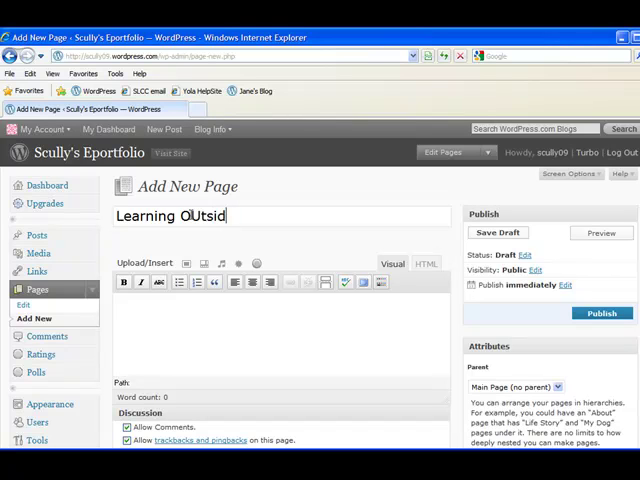
key("BackSpace")
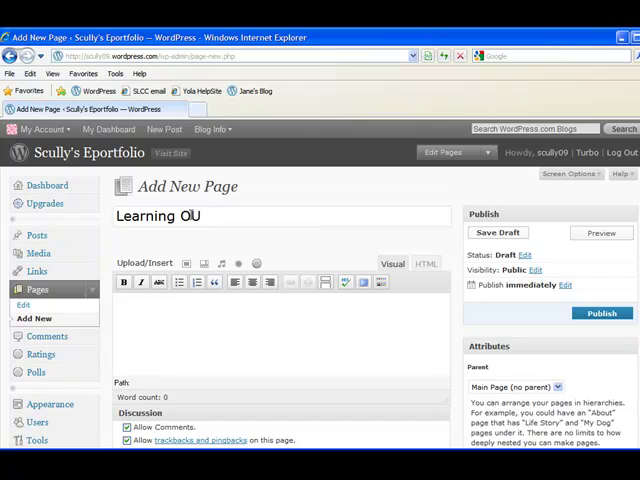
type("t")
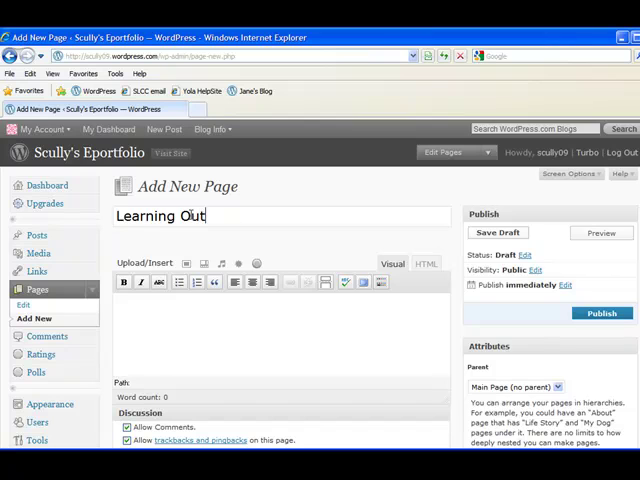
type("side the")
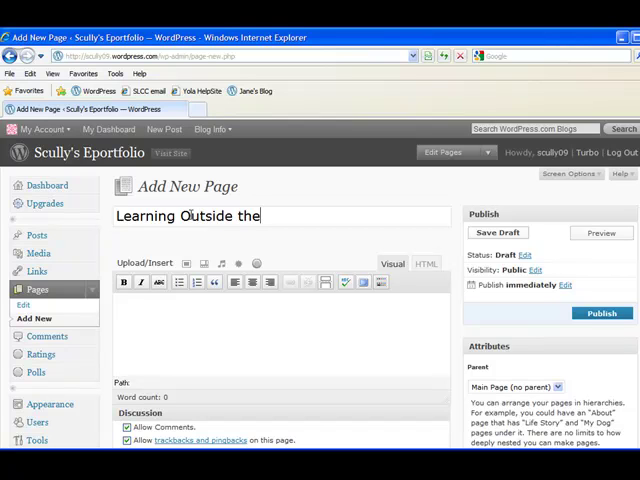
type("Ca")
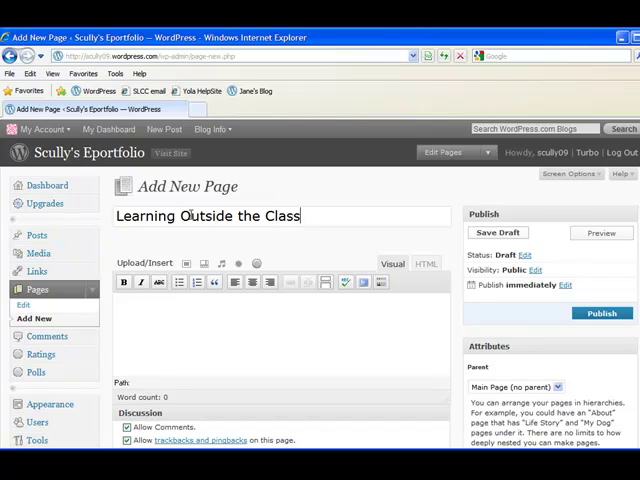
type("room")
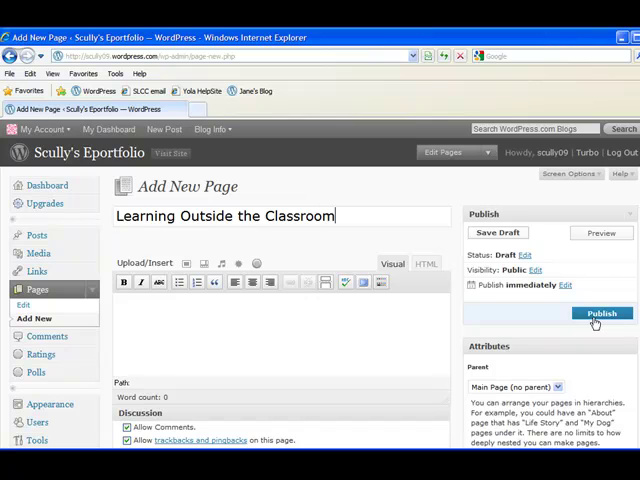
Publish the Learning Outside the Classroom page
left_click(600, 312)
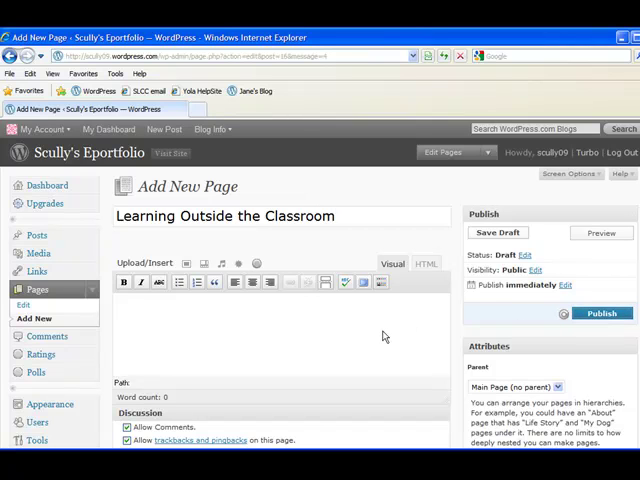
left_click(600, 312)
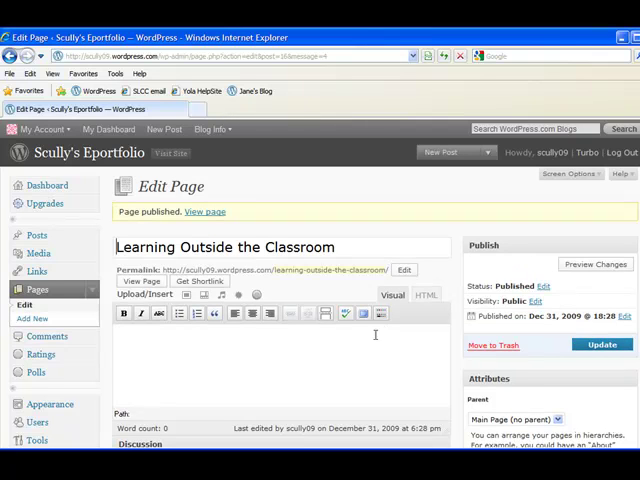
left_click(32, 318)
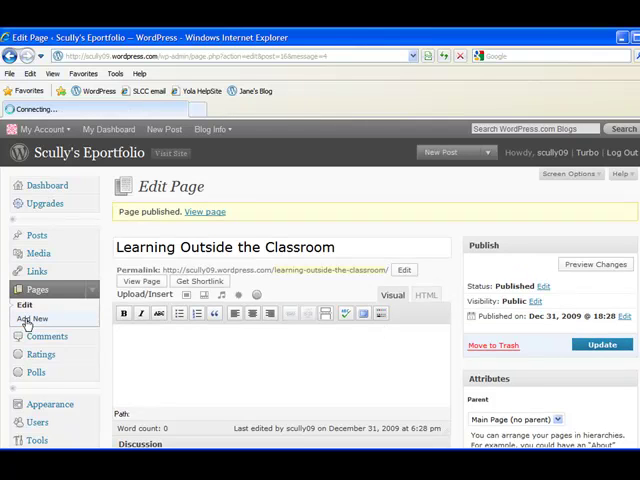
Add a new page titled 'Resume' and publish it
left_click(32, 318)
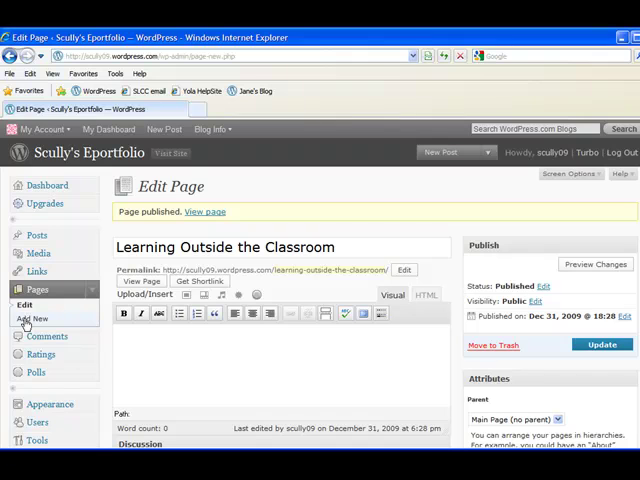
left_click(32, 318)
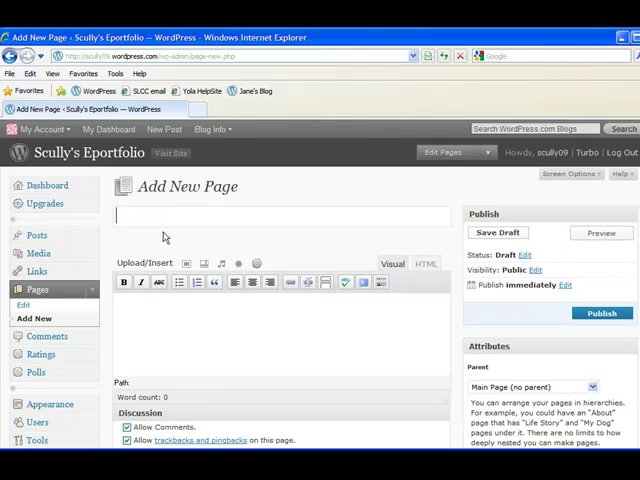
left_click(162, 216)
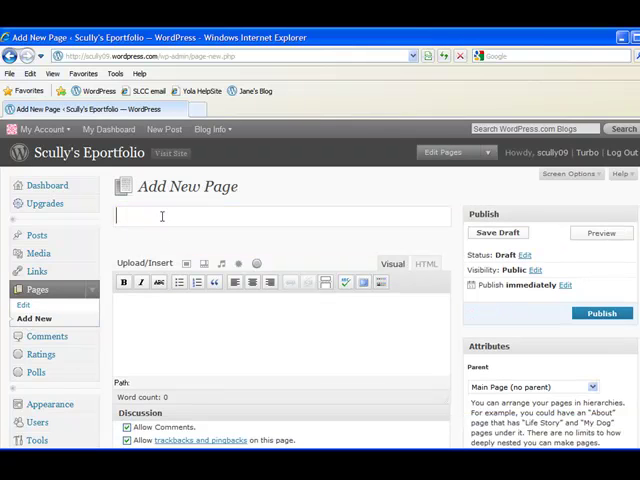
type("Resume")
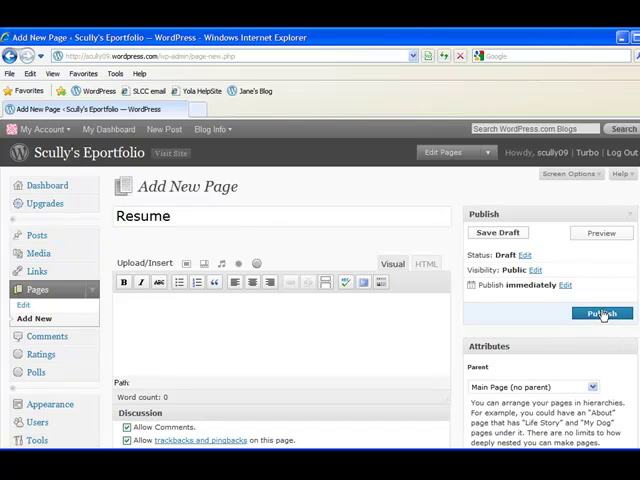
left_click(600, 312)
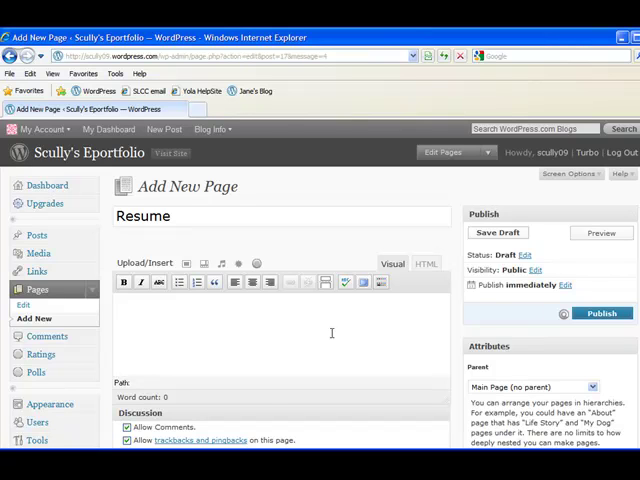
left_click(600, 312)
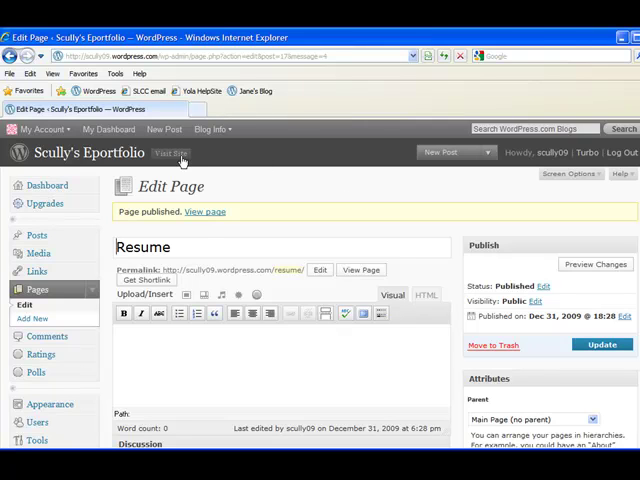
mouse_move(170, 152)
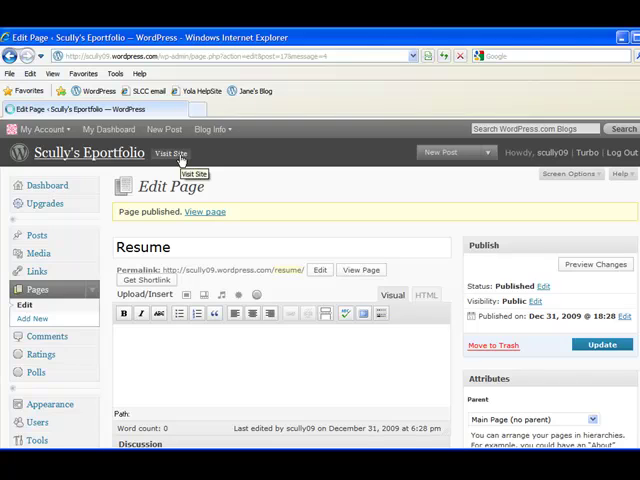
Visit the live site and view the Welcome page with Resume in the menu
left_click(170, 152)
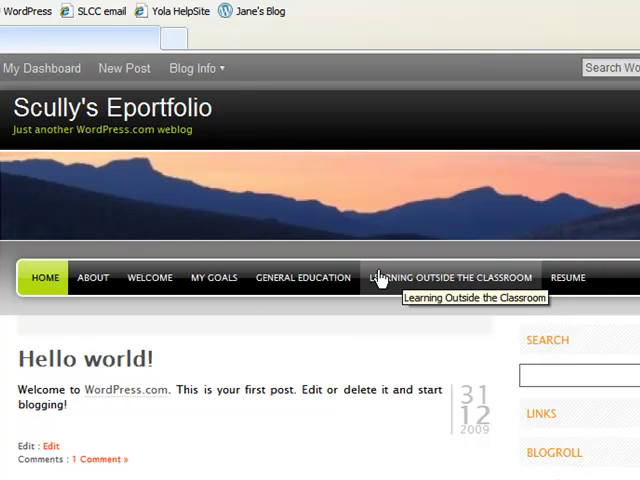
mouse_move(154, 278)
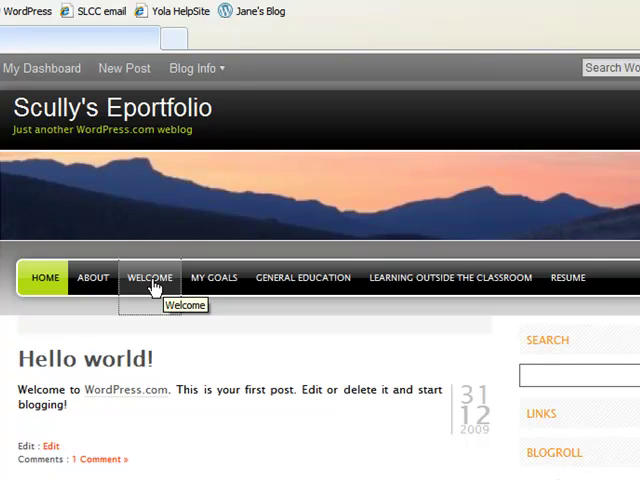
left_click(150, 276)
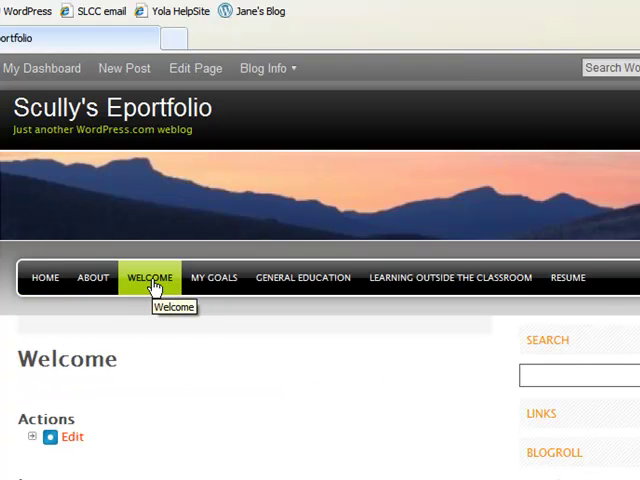